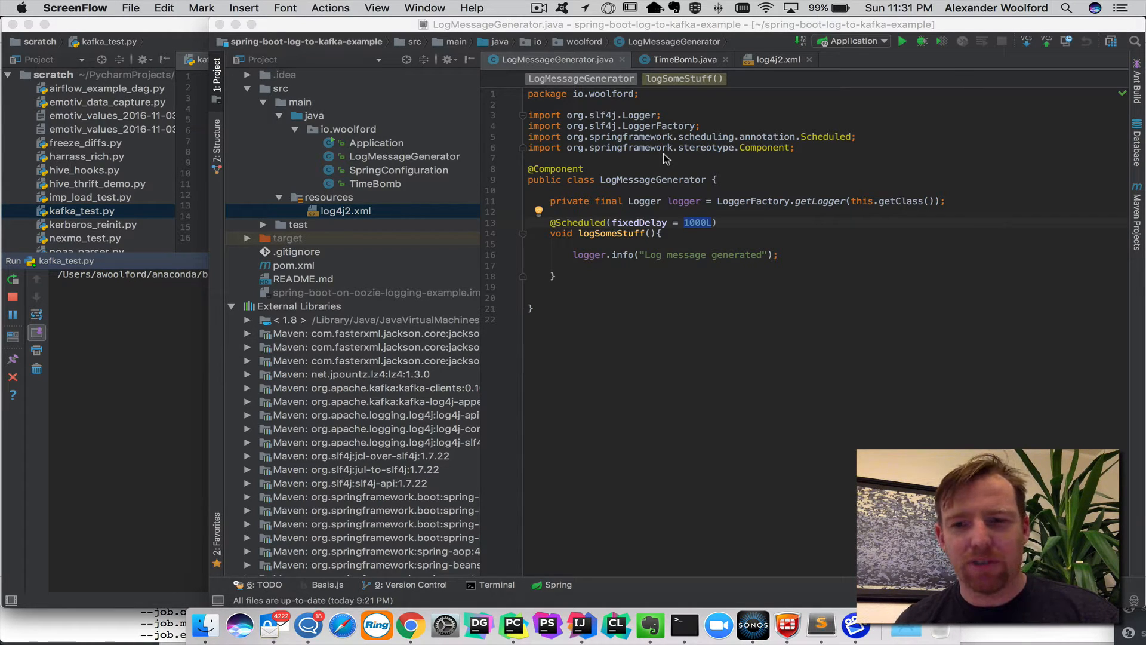
{"action": "mouse_move", "coordinate": [645, 159]}
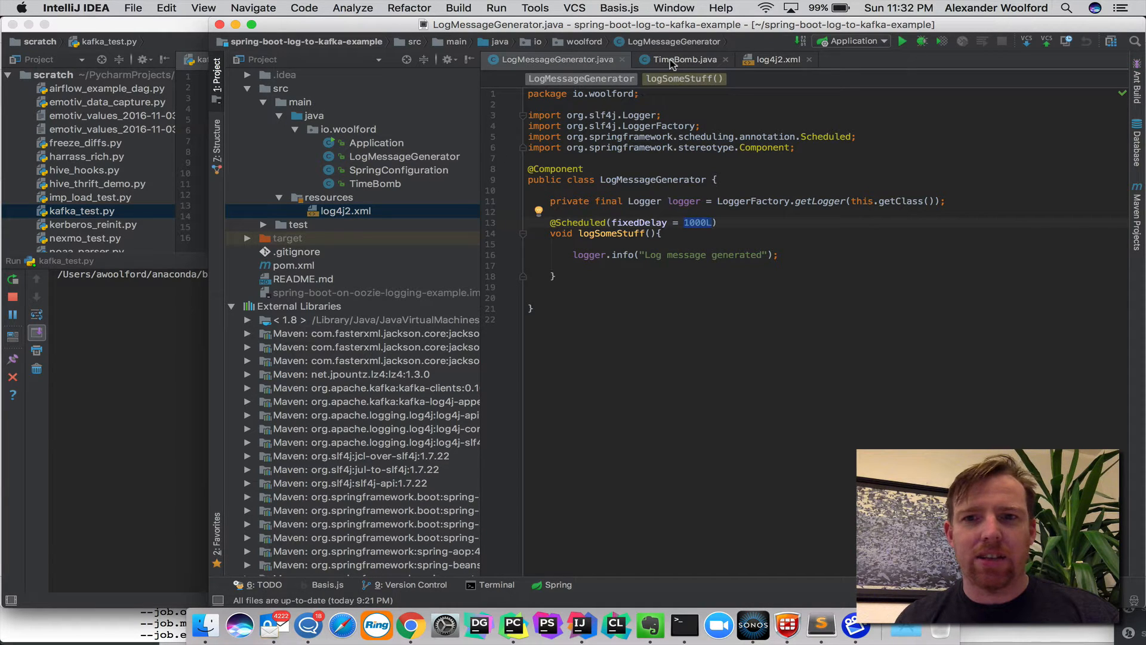
- Show the TimeBomb class and highlight its 10000 ms sleep before exit
{"action": "left_click", "coordinate": [682, 60]}
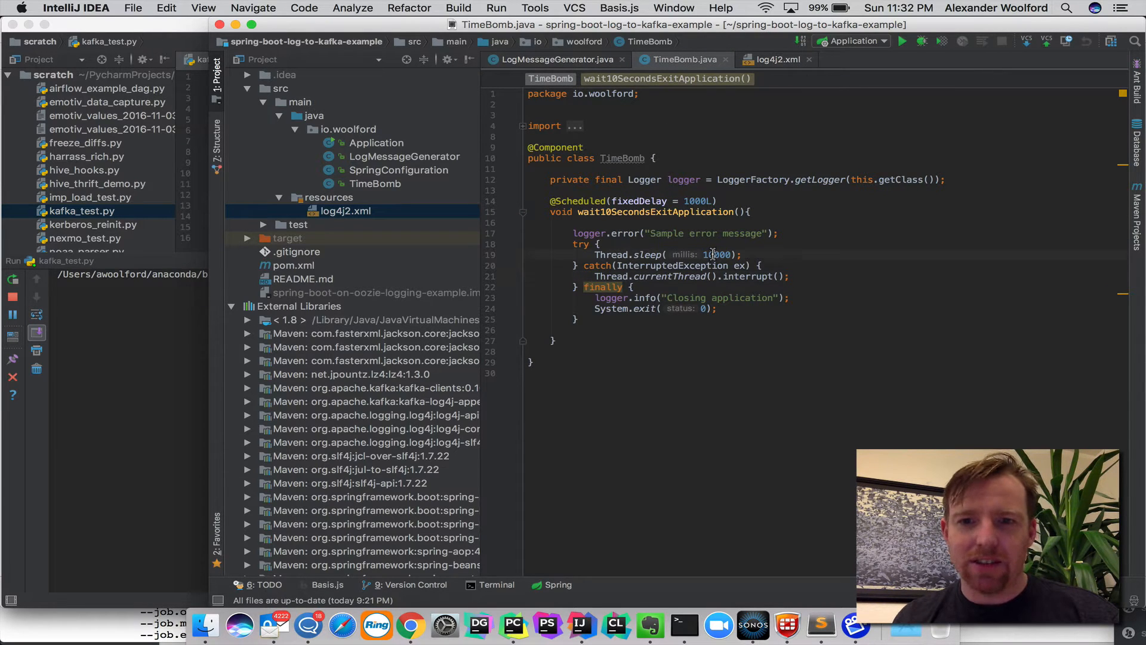
{"action": "double_click", "coordinate": [719, 254]}
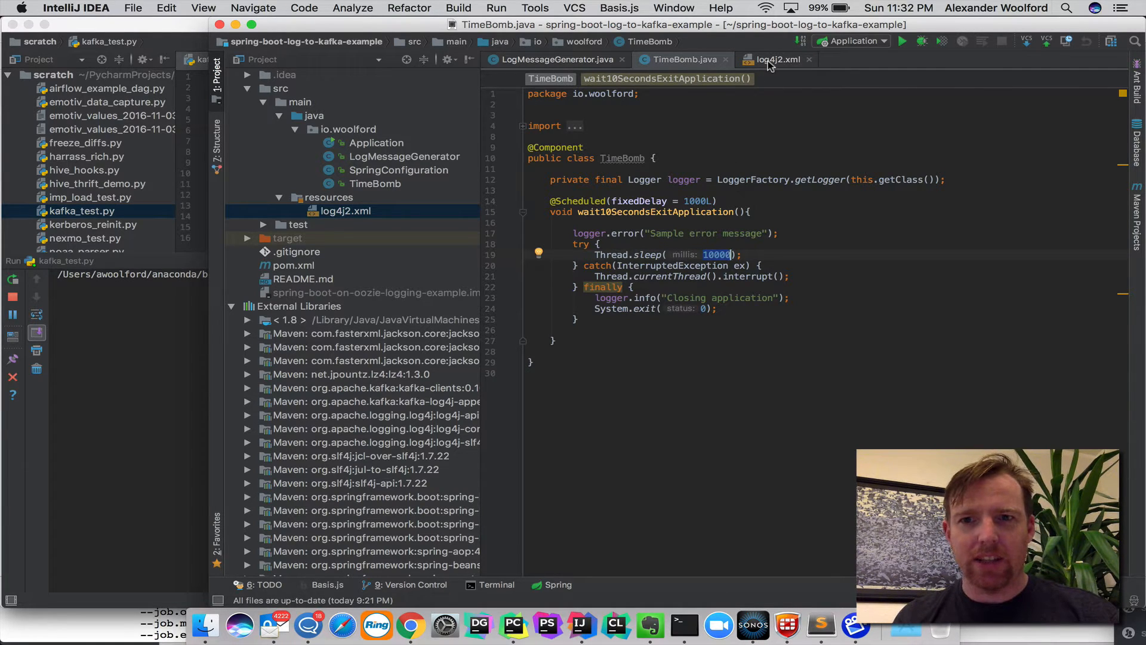
{"action": "mouse_move", "coordinate": [777, 60]}
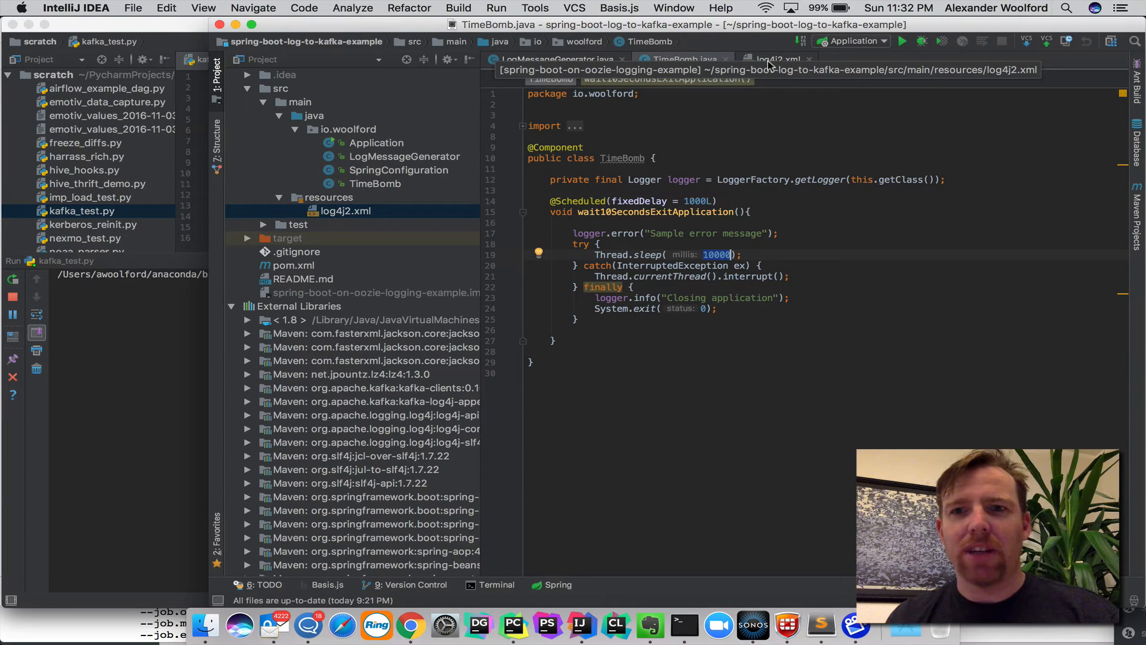
- Show log4j2.xml and point out the JSONLayout in the Kafka appender
{"action": "left_click", "coordinate": [771, 59]}
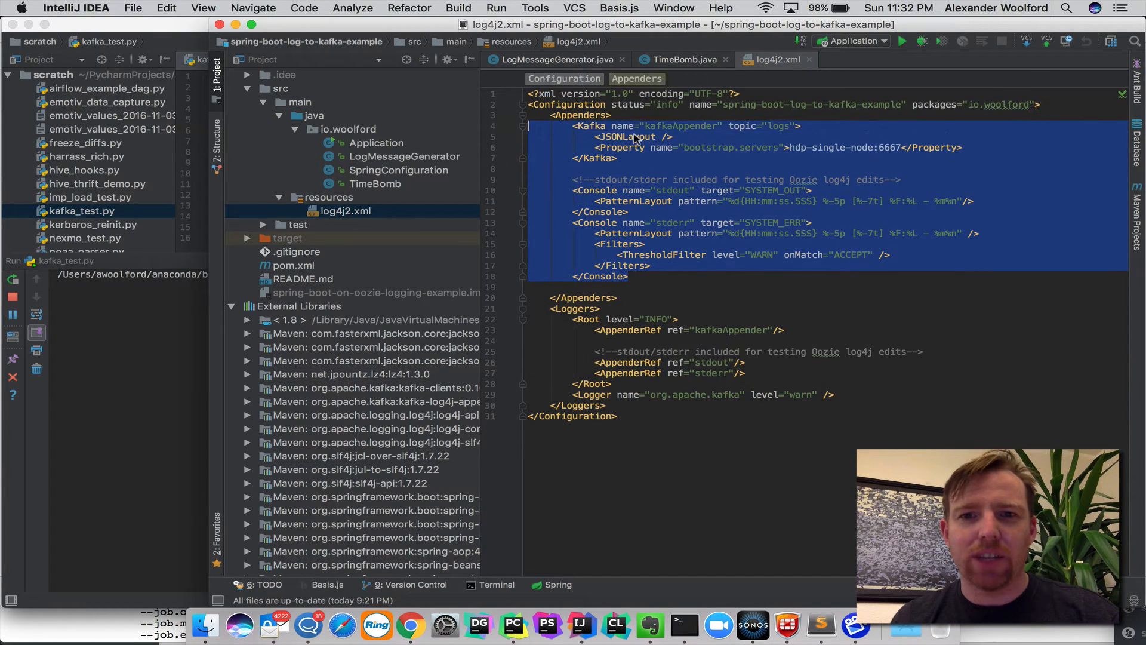
{"action": "left_click", "coordinate": [625, 136]}
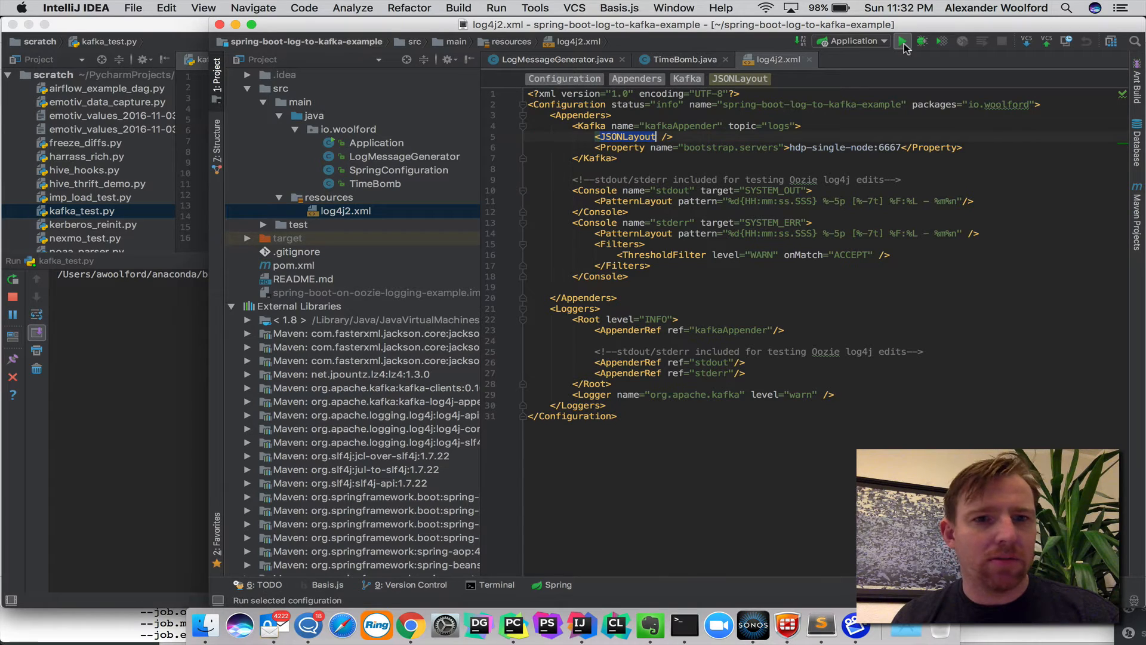
- Run the Application configuration until it finishes with exit code 0, logs reaching the consumer
{"action": "left_click", "coordinate": [903, 40]}
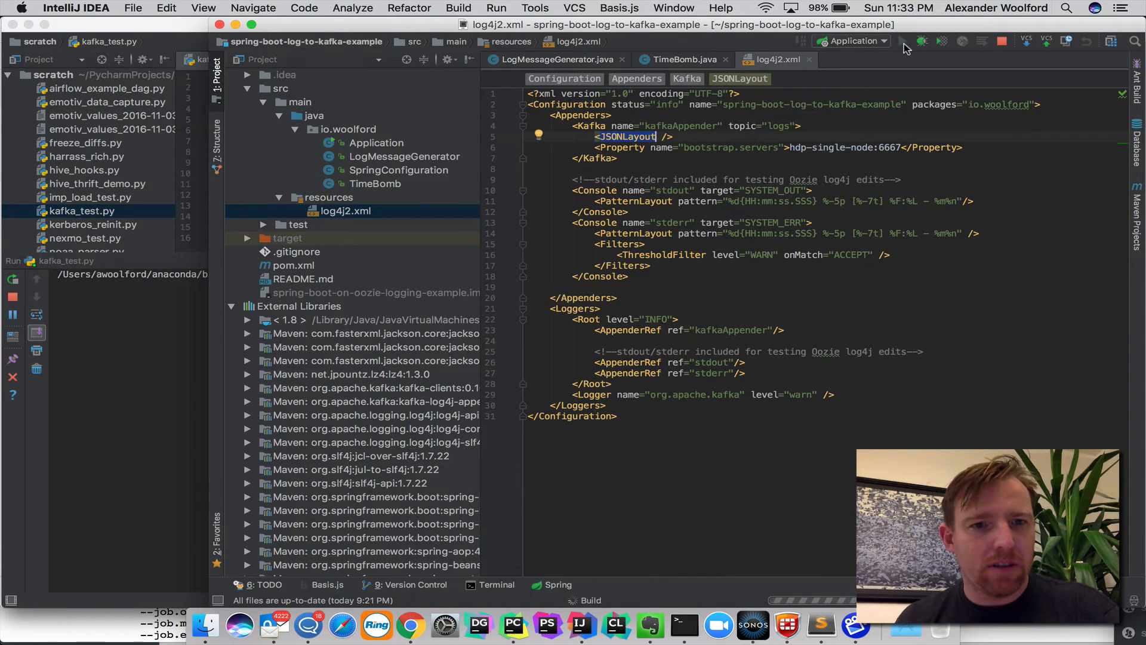
{"action": "left_click", "coordinate": [903, 41]}
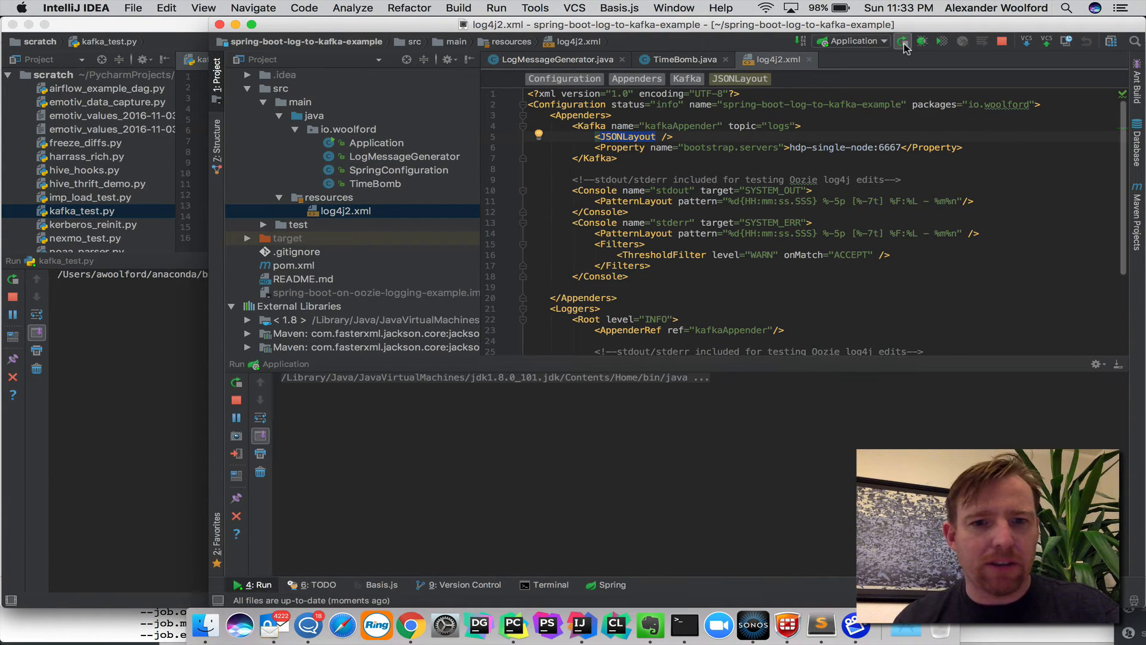
{"action": "left_click", "coordinate": [904, 41]}
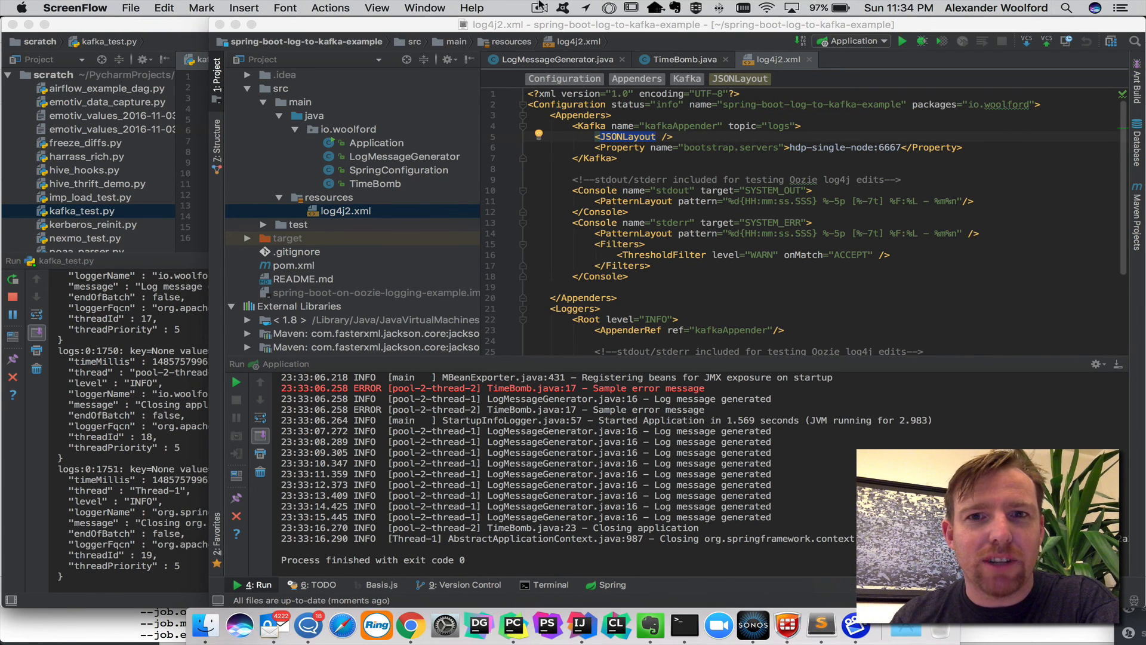
{"action": "left_click", "coordinate": [538, 8]}
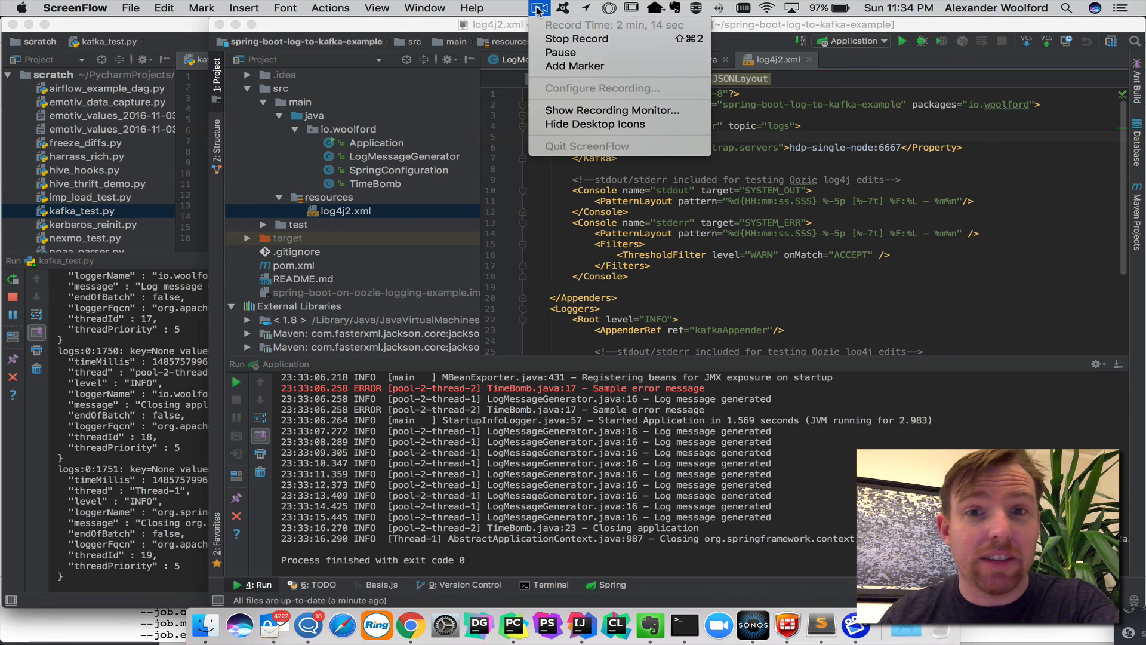